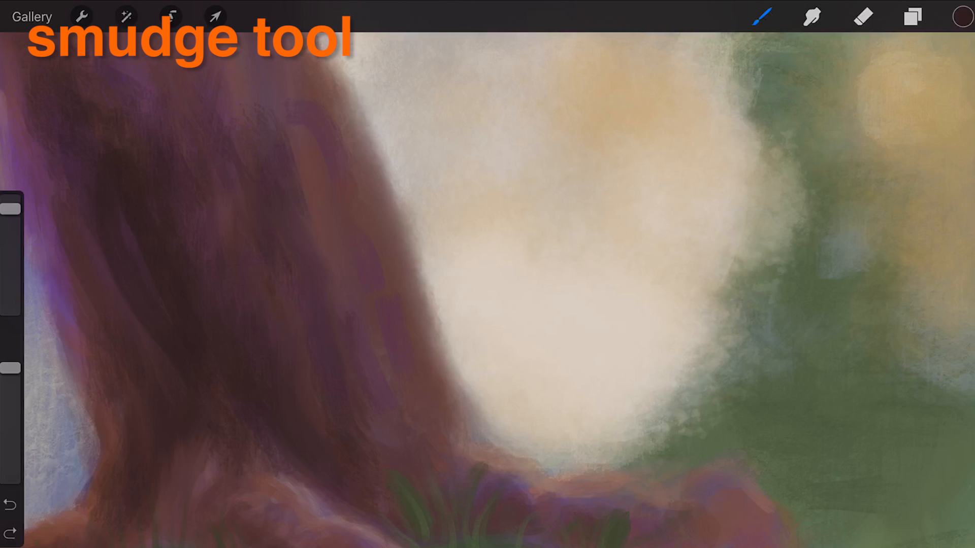
- Activate the Smudge tool with the Turpentine brush from the Artistic set
click(813, 17)
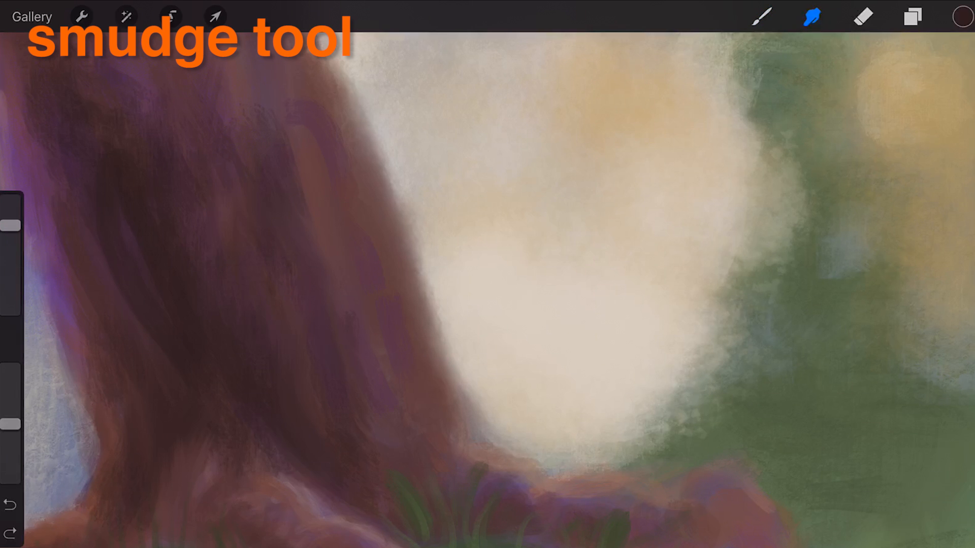
click(811, 17)
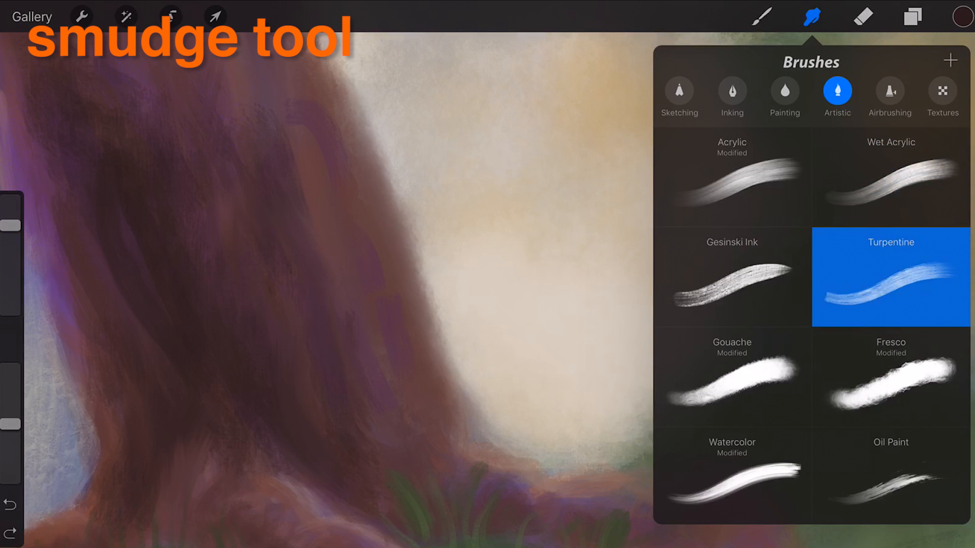
click(890, 378)
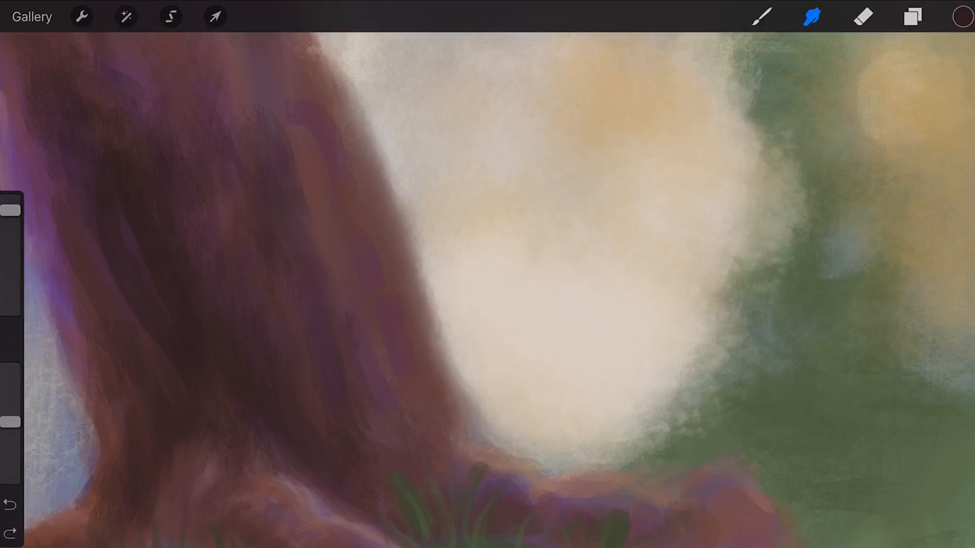
- Switch the smudge brush to Artistic > Fresco and raise its size slightly
click(762, 16)
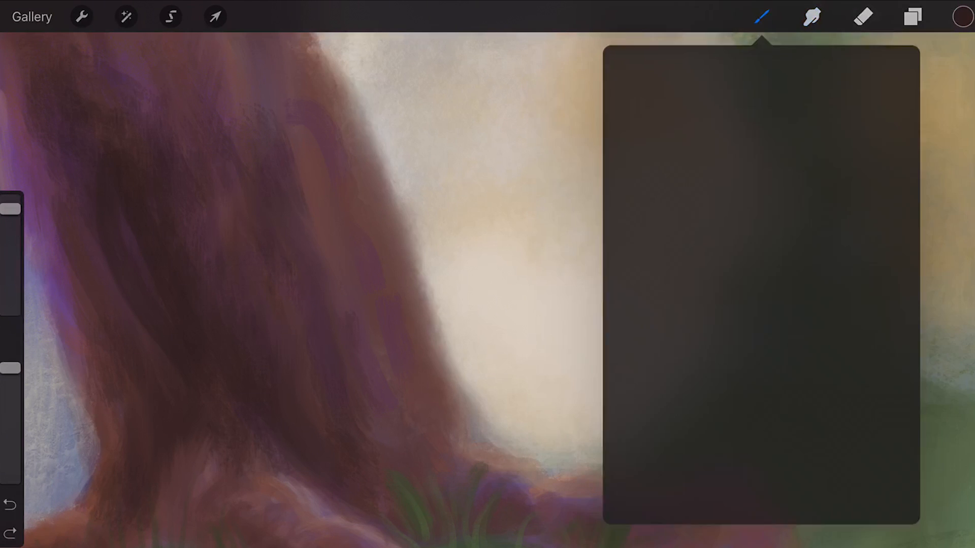
click(810, 16)
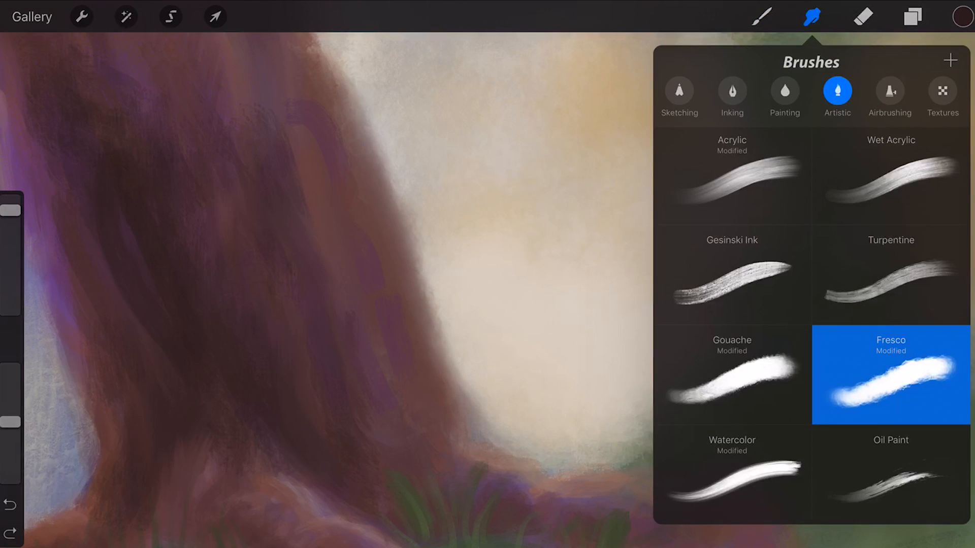
click(890, 476)
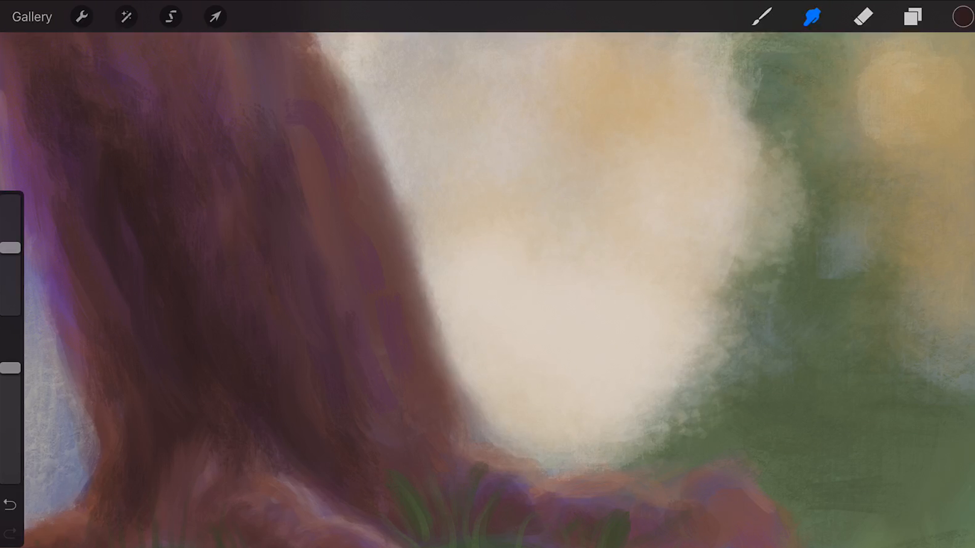
drag(10, 248, 10, 217)
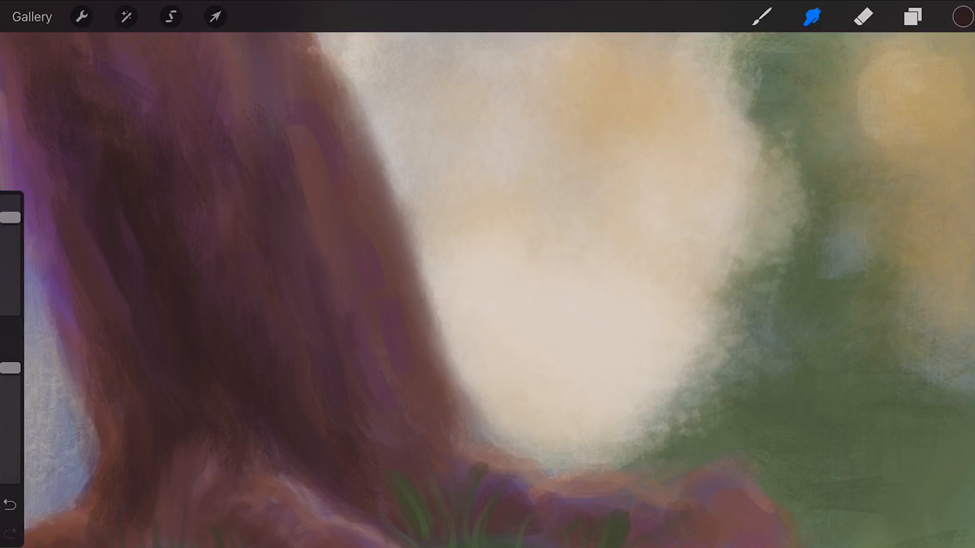